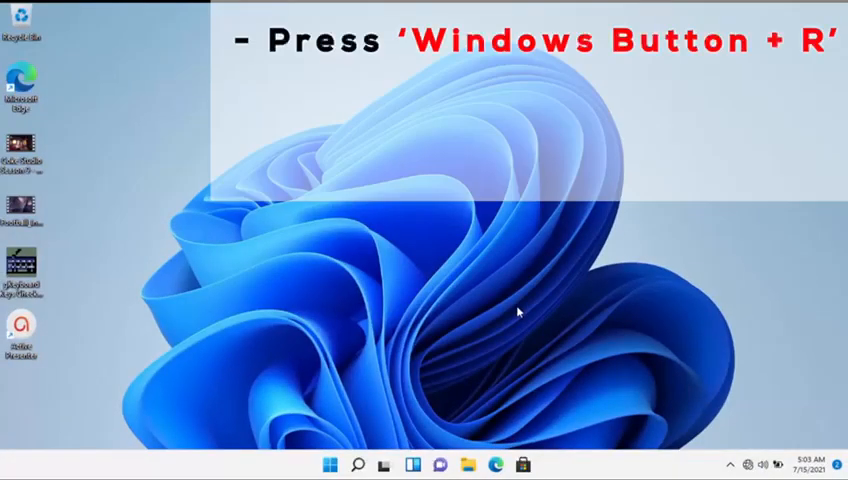
Bring up the Run box (Win+R) with dxdiag as the command to run.
key("win+r")
type("dxdiag")
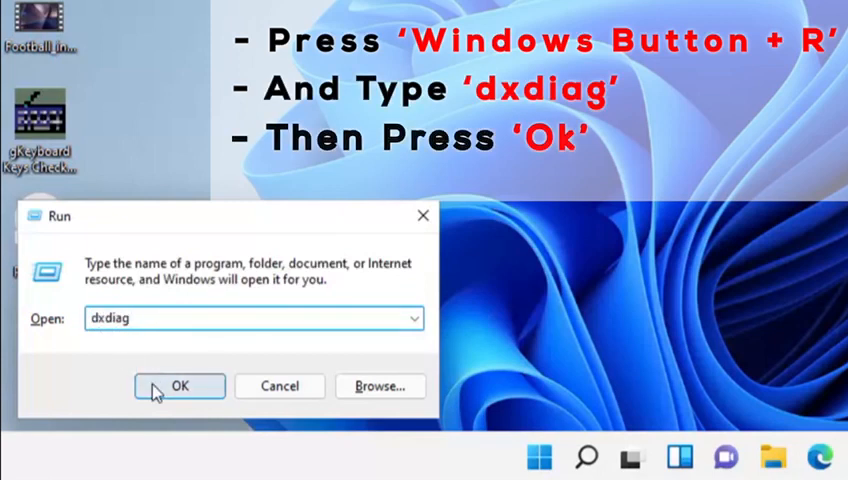
Launch dxdiag to show i5-7200U, 8192MB RAM, Windows 11 Pro Education, DirectX 12.
left_click(180, 386)
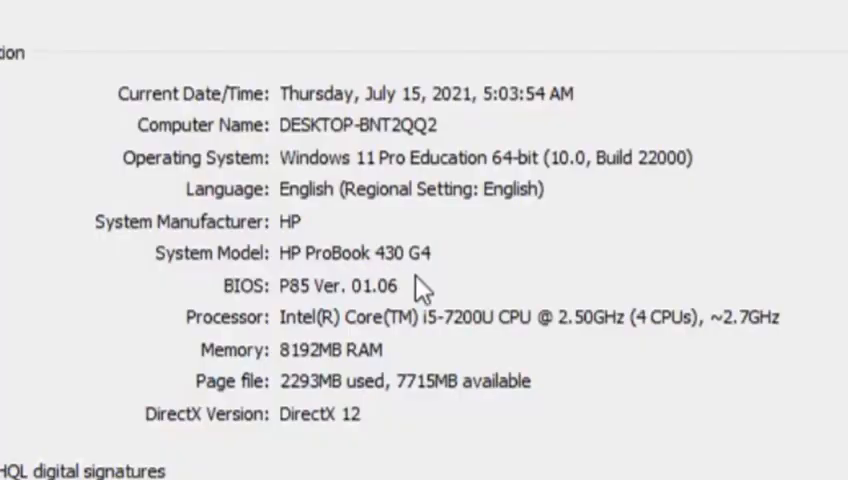
mouse_move(450, 340)
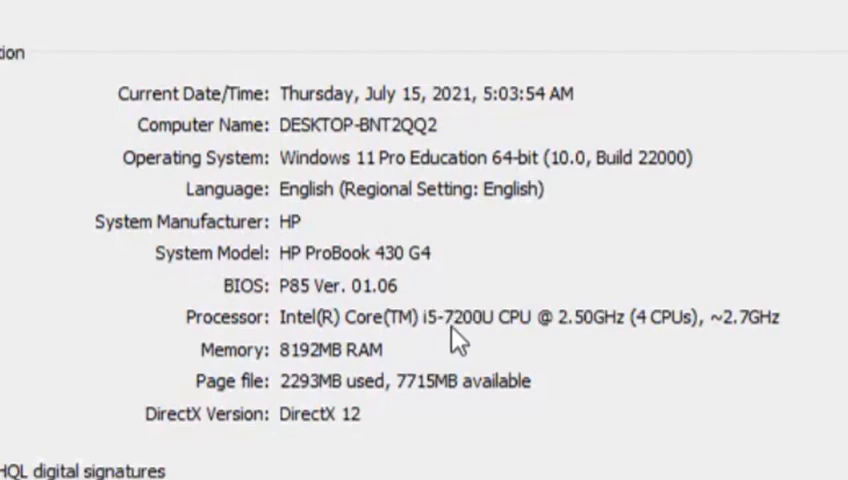